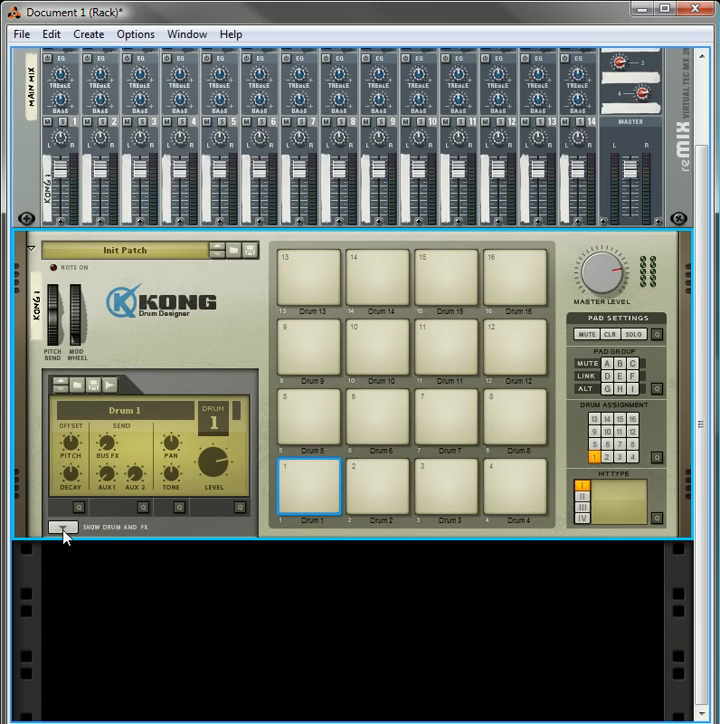
Step: Show Kong's drum and FX section and load a Physical Bass Drum onto Drum 1
click(62, 524)
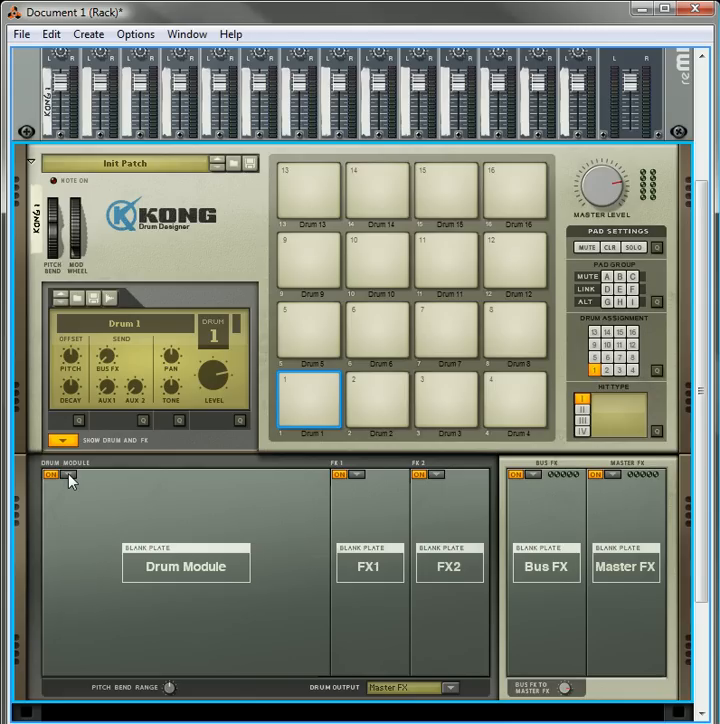
click(70, 480)
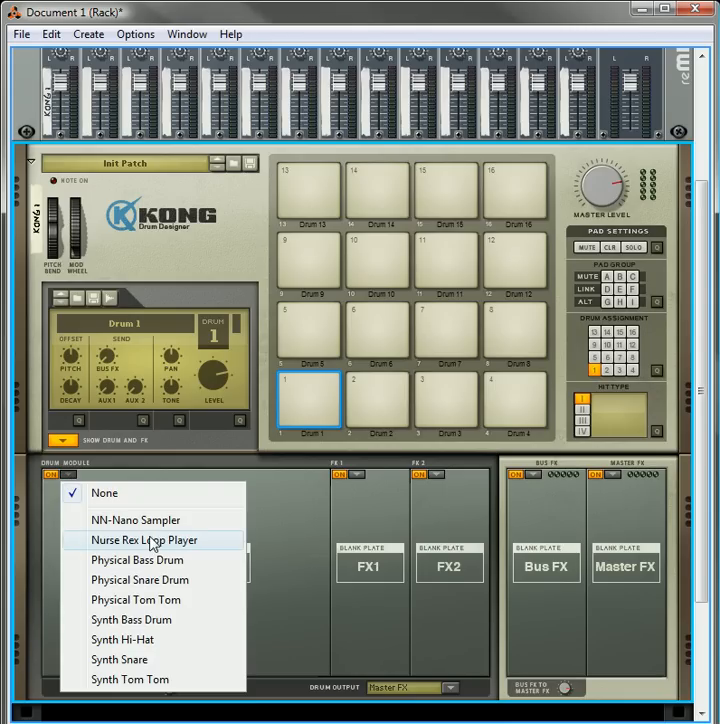
click(137, 559)
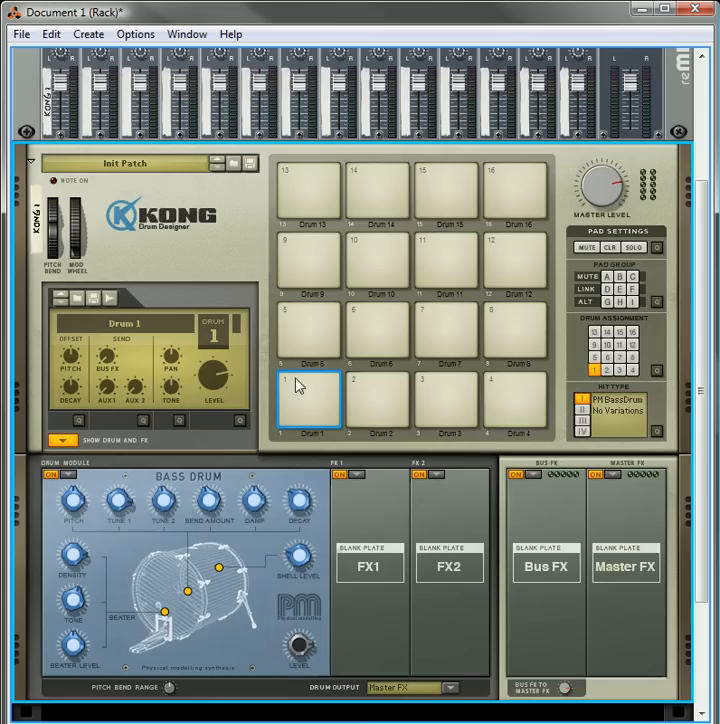
Step: Cable Kong's main outputs to mixer channel 1 and outputs 3–4 to channel 2
click(311, 399)
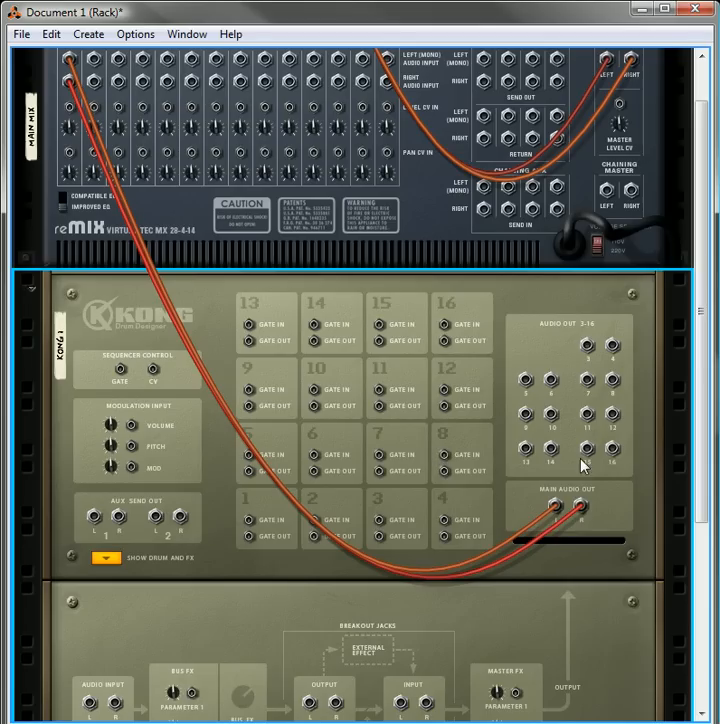
mouse_move(589, 352)
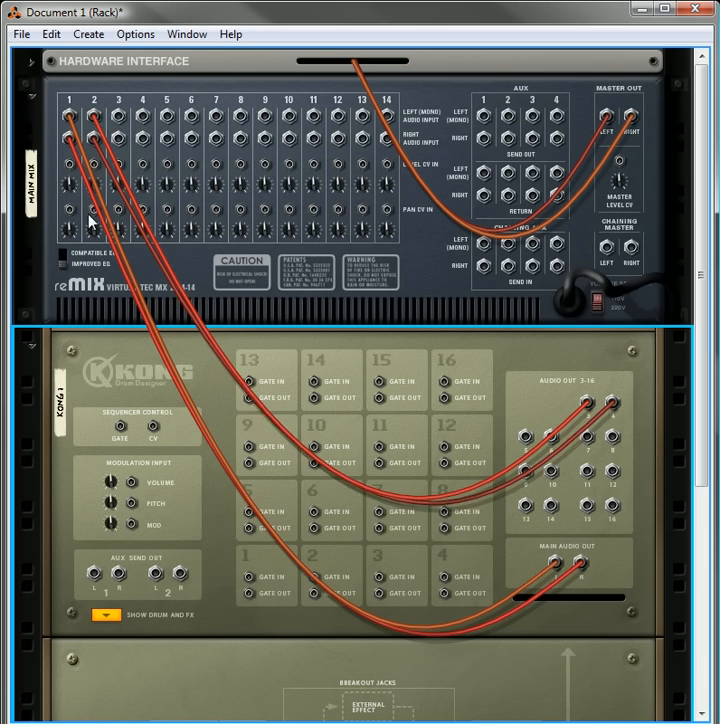
scroll(down, 3)
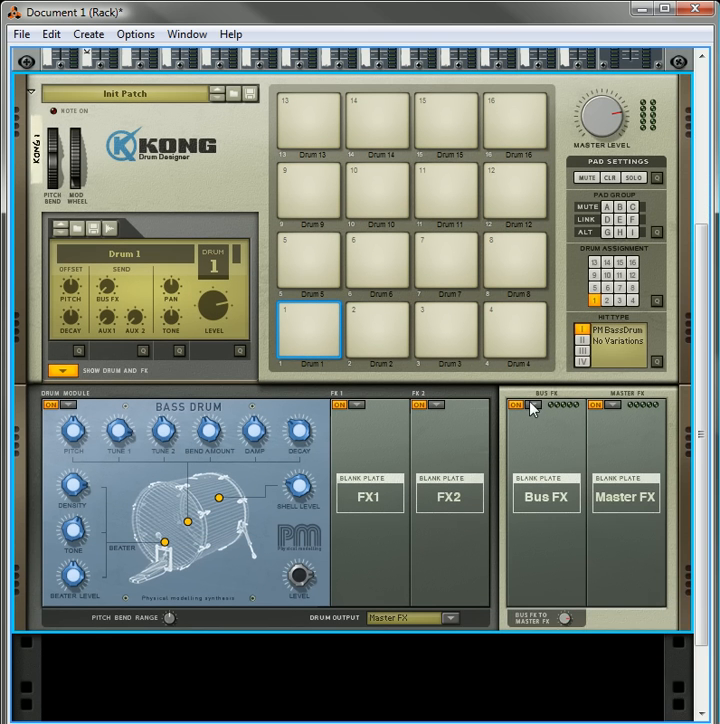
Step: Put a Parametric EQ in Kong's Bus FX slot and a Compressor in Master FX
click(538, 413)
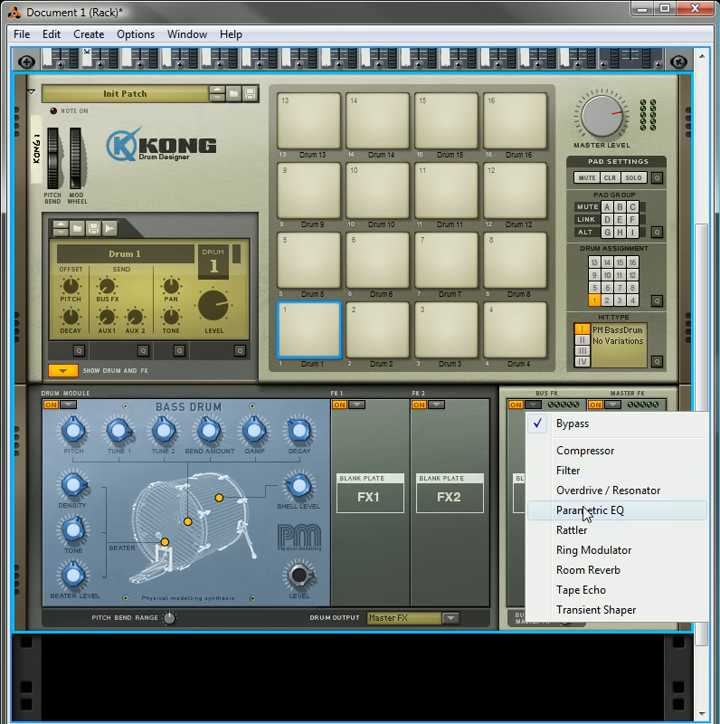
click(589, 510)
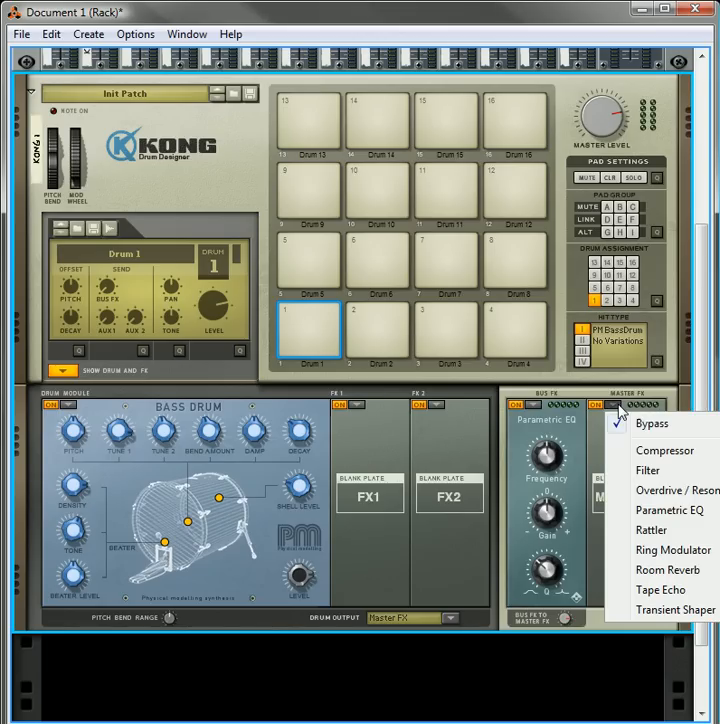
mouse_move(665, 454)
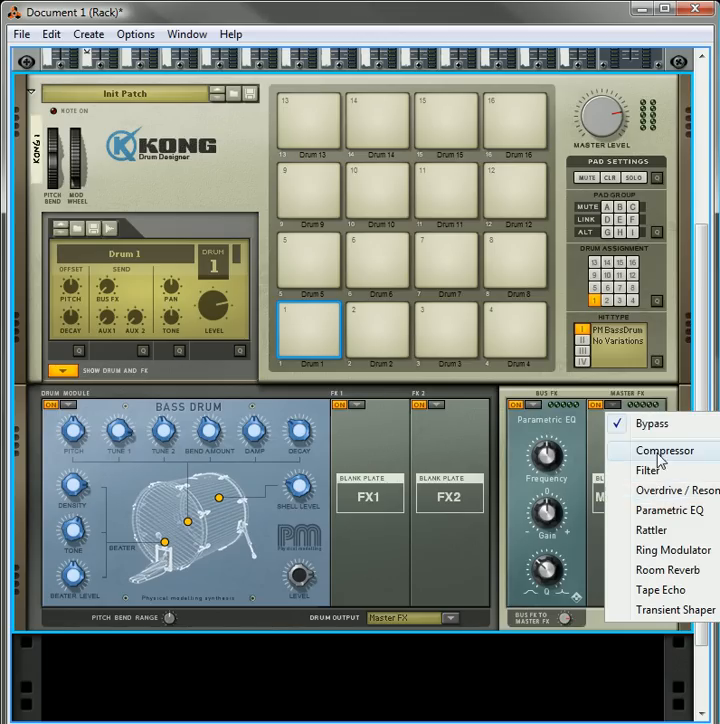
click(660, 450)
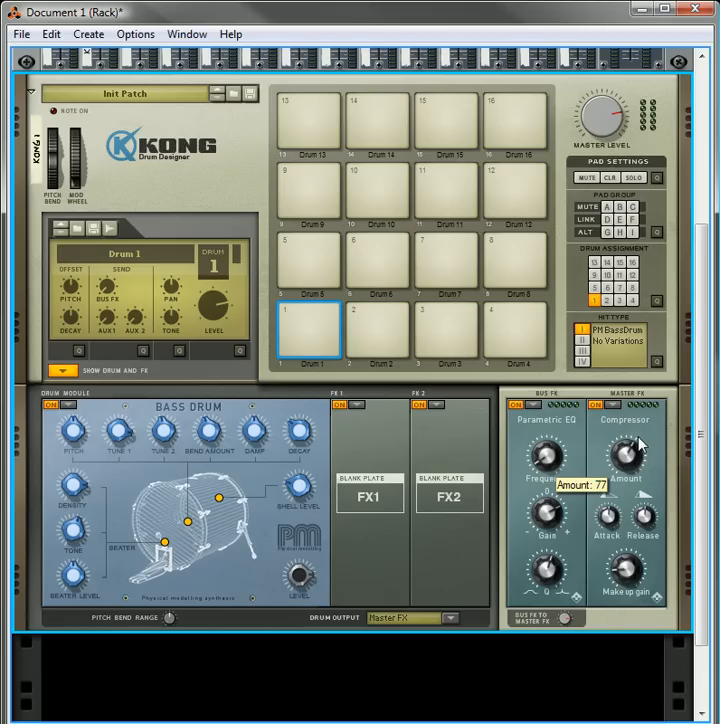
mouse_move(591, 520)
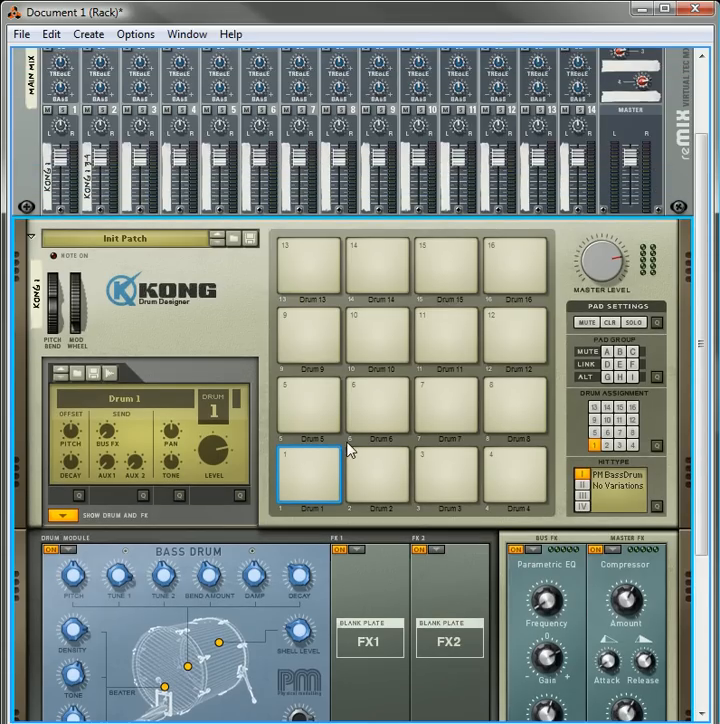
Step: Audition pad 1 and raise Drum 1's Bus FX send knob to 113
click(308, 473)
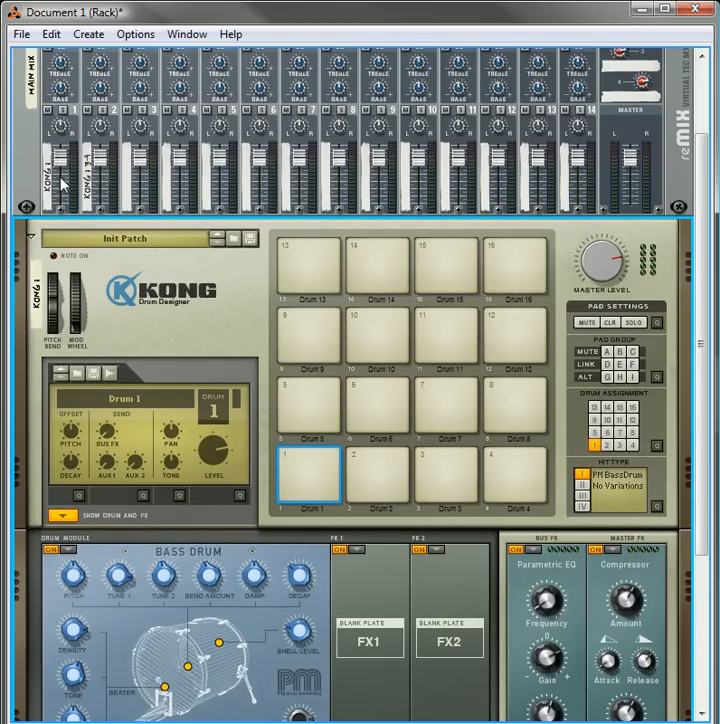
mouse_move(333, 464)
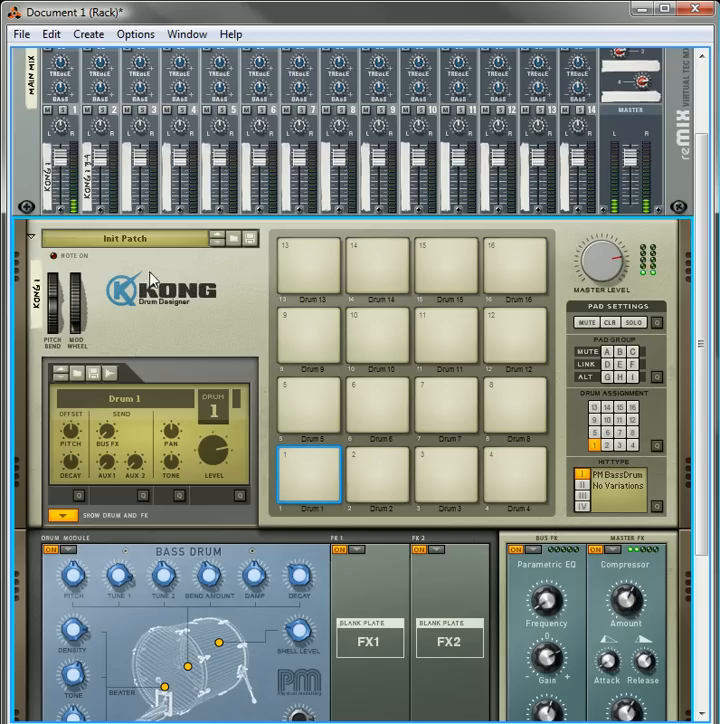
mouse_move(308, 500)
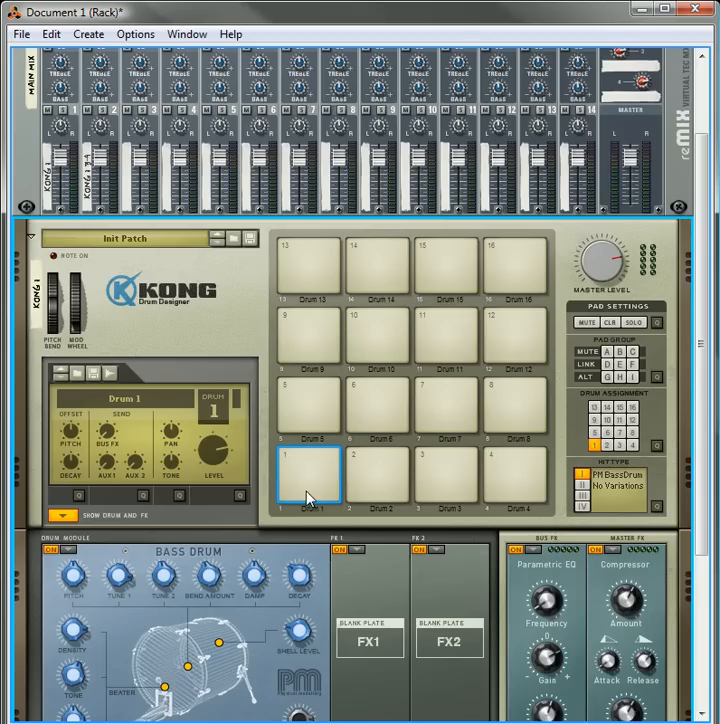
mouse_move(337, 585)
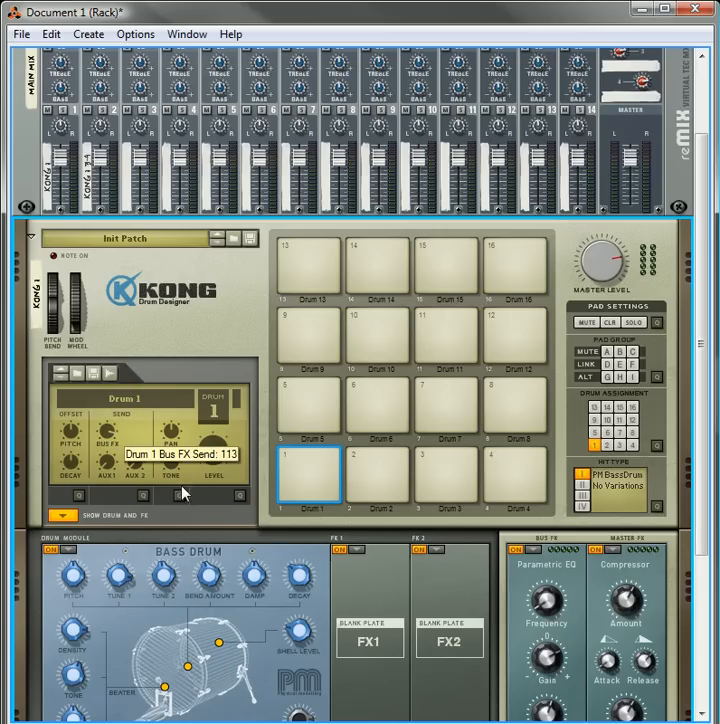
click(310, 472)
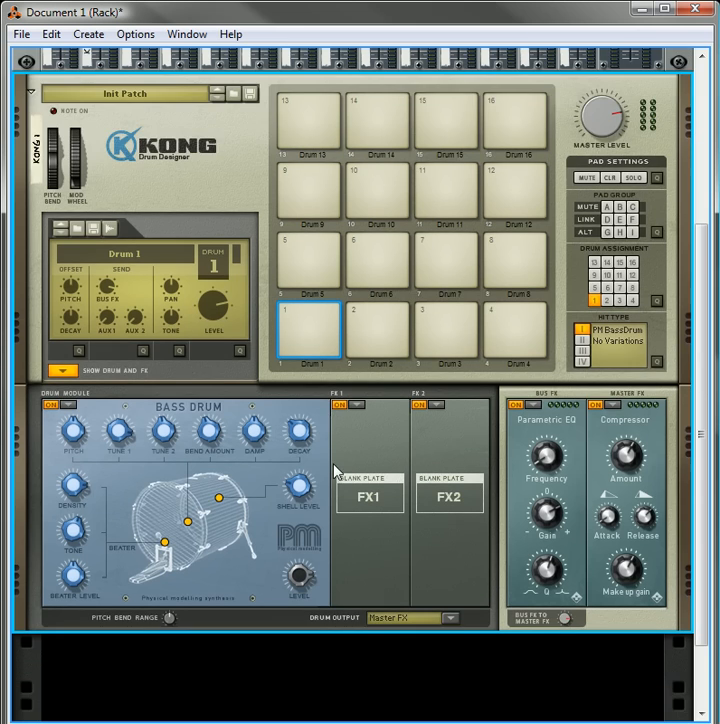
mouse_move(370, 340)
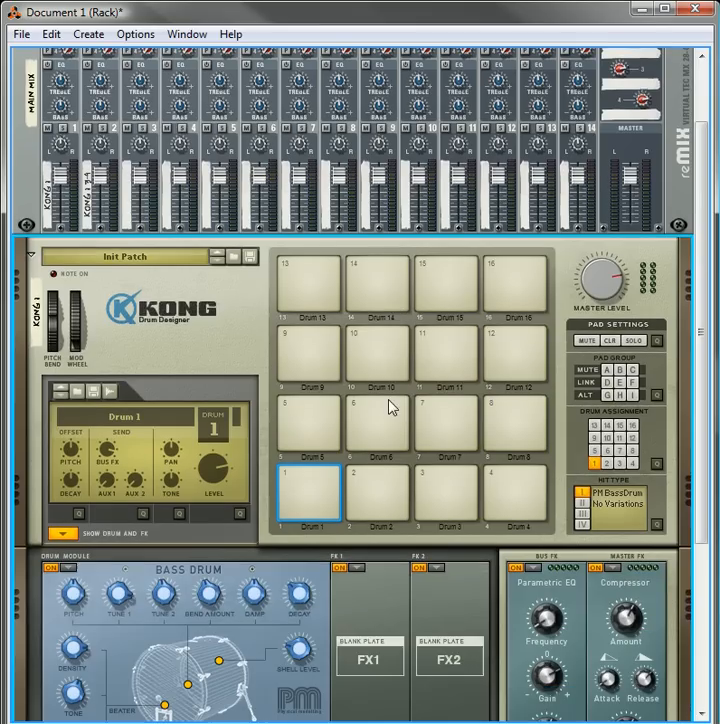
Step: Set Drum 1's output destination to Output 3–4
click(310, 488)
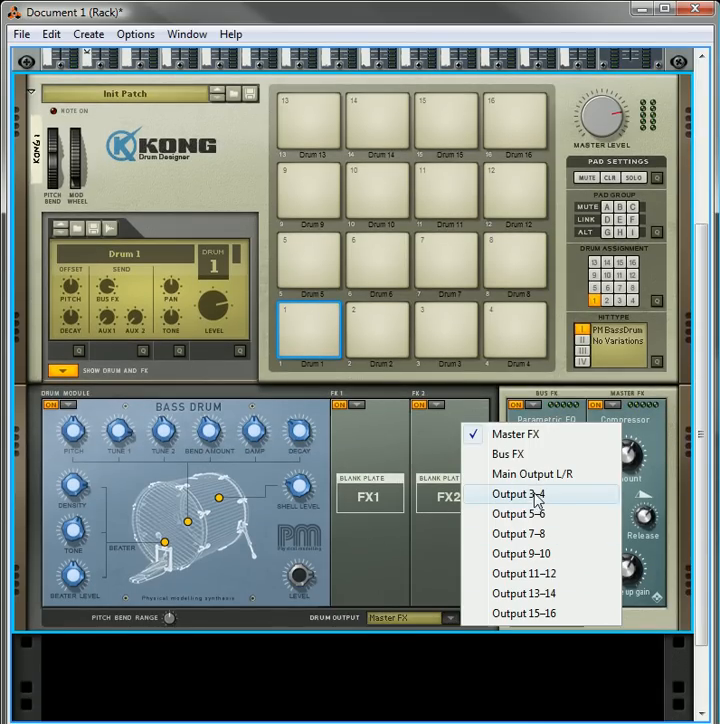
click(518, 494)
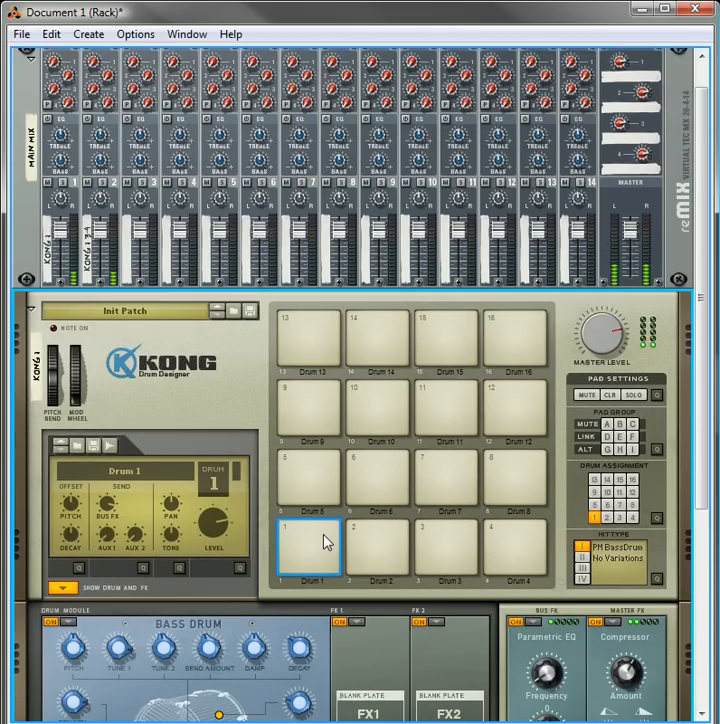
Step: View the rack rear and check Kong's outputs 3–4 cabled to mixer channel 2
scroll(down, 3)
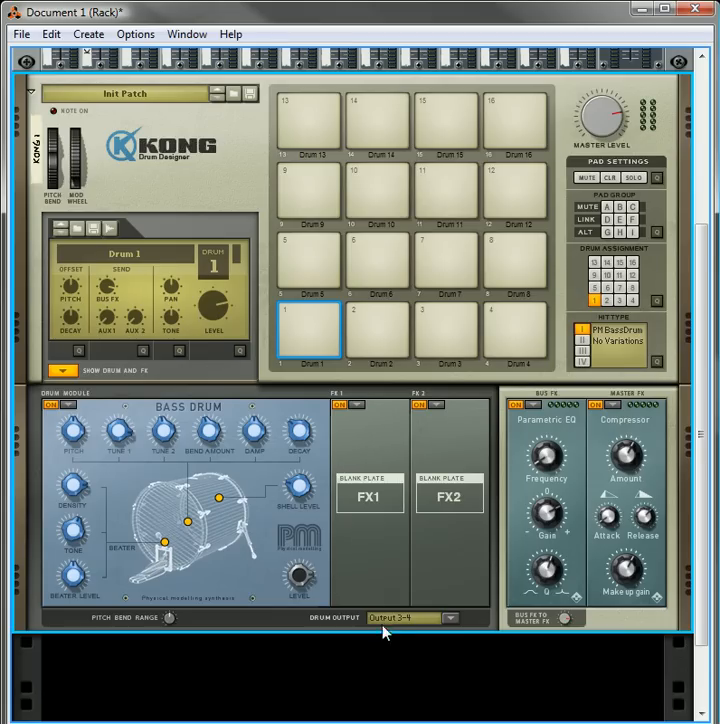
mouse_move(400, 630)
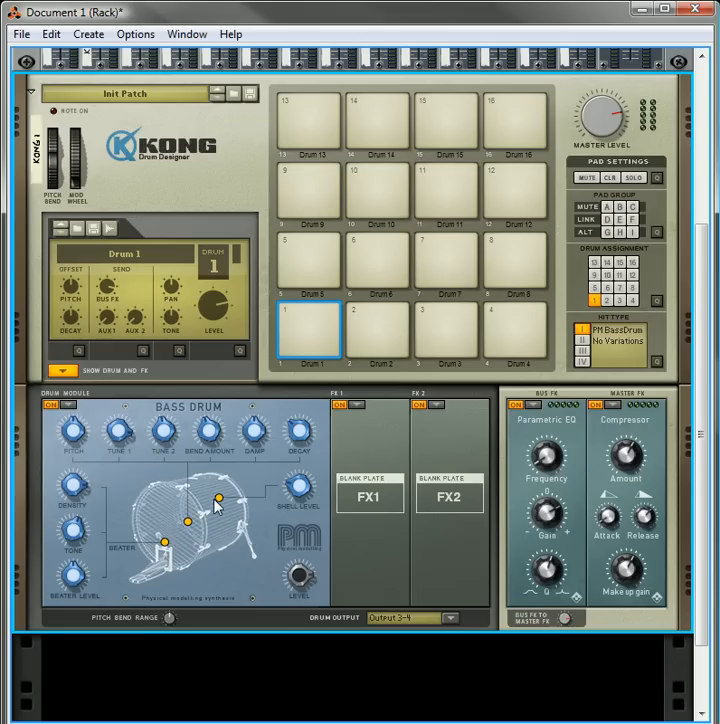
click(308, 328)
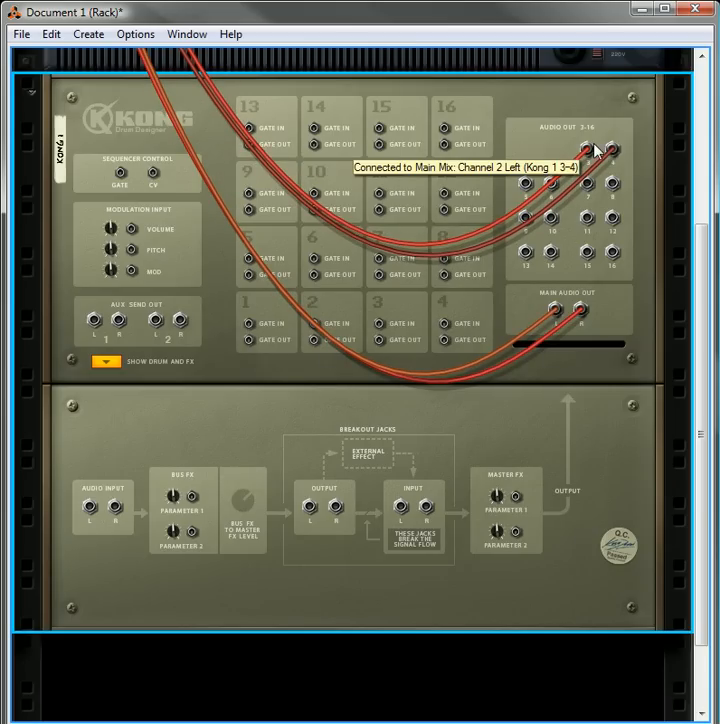
Step: Scroll over the rack to inspect the mixer cabling before returning to the front view
scroll(down, 3)
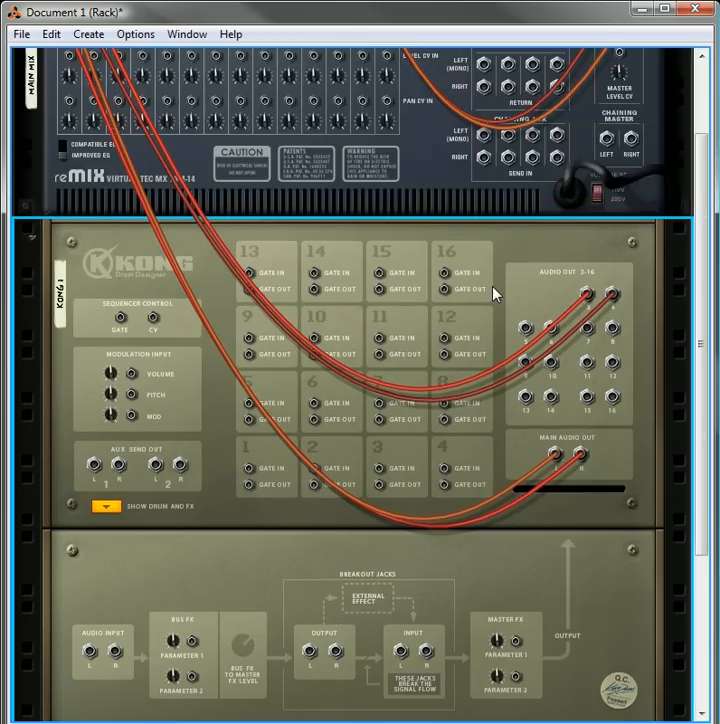
scroll(up, 3)
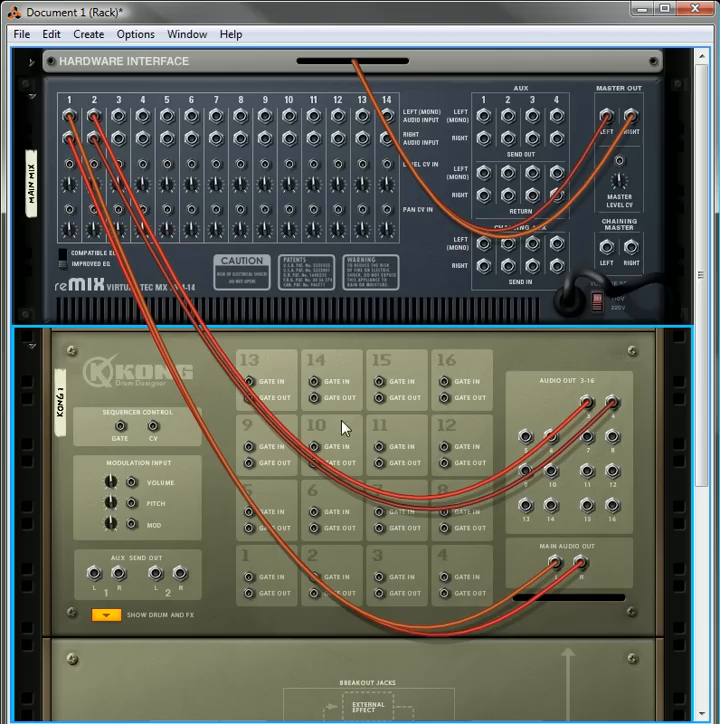
mouse_move(553, 565)
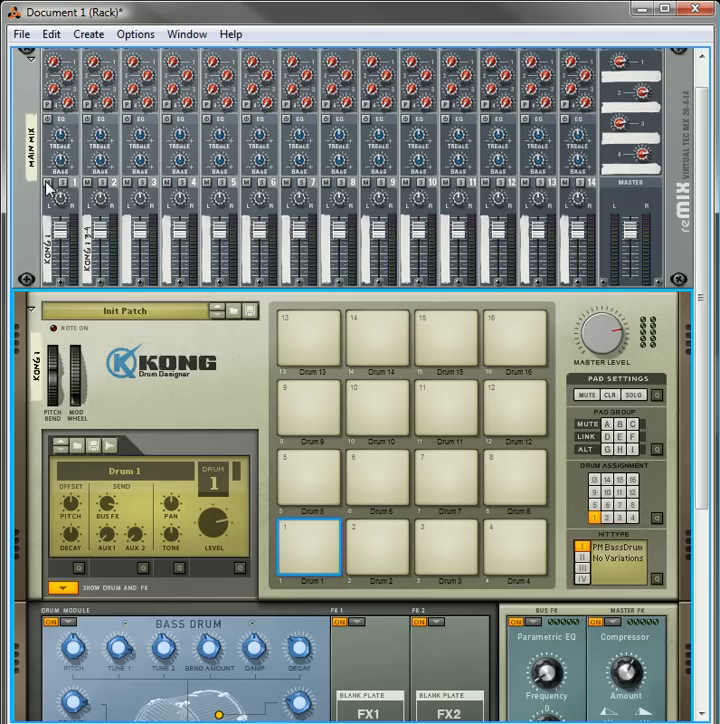
mouse_move(333, 534)
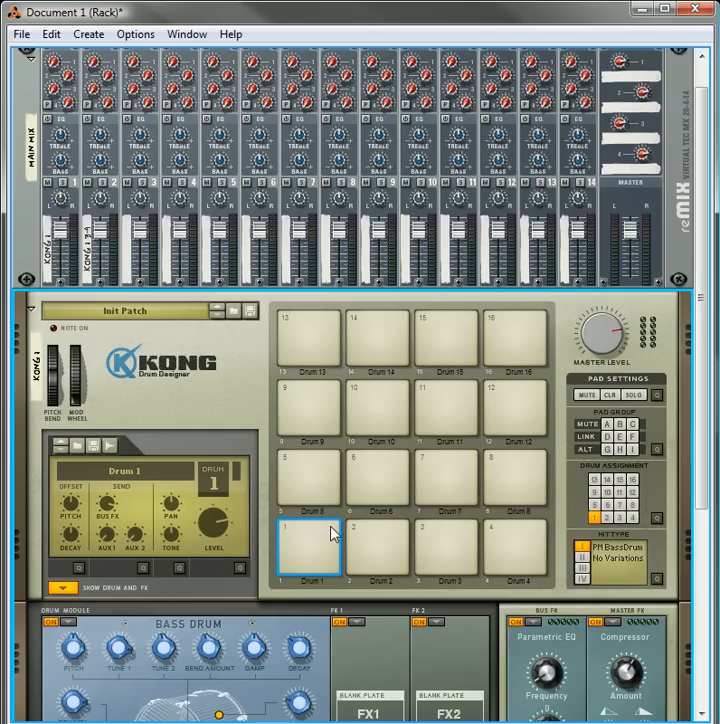
click(310, 548)
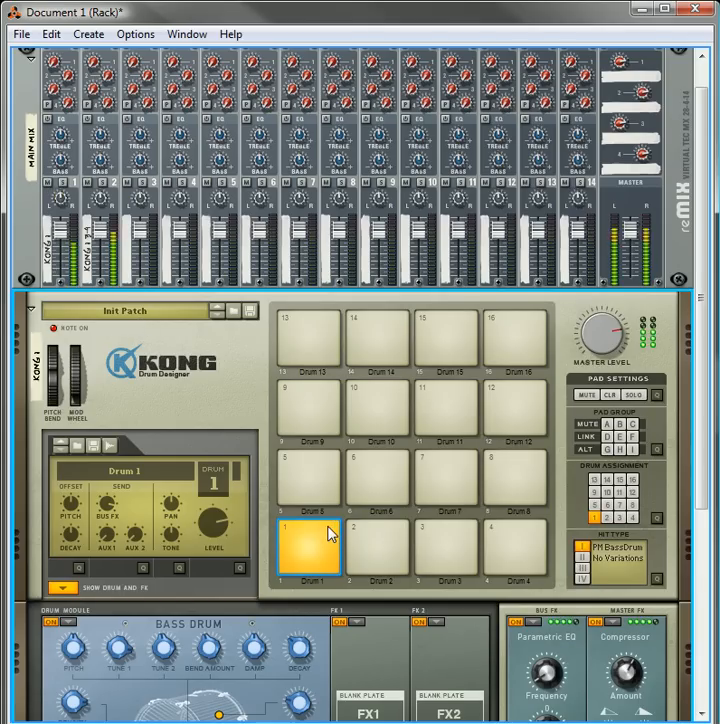